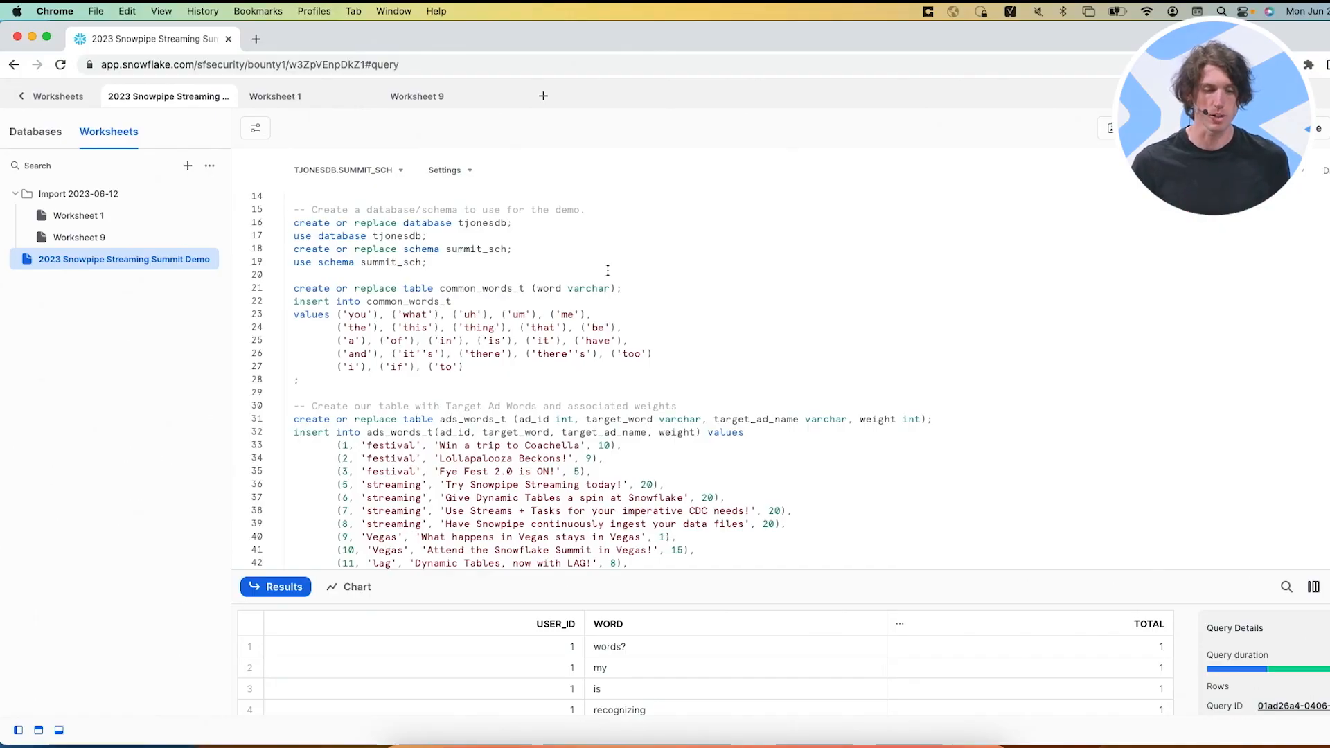
Scroll through the worksheet reviewing the stream and dynamic table definitions.
scroll("down", 3)
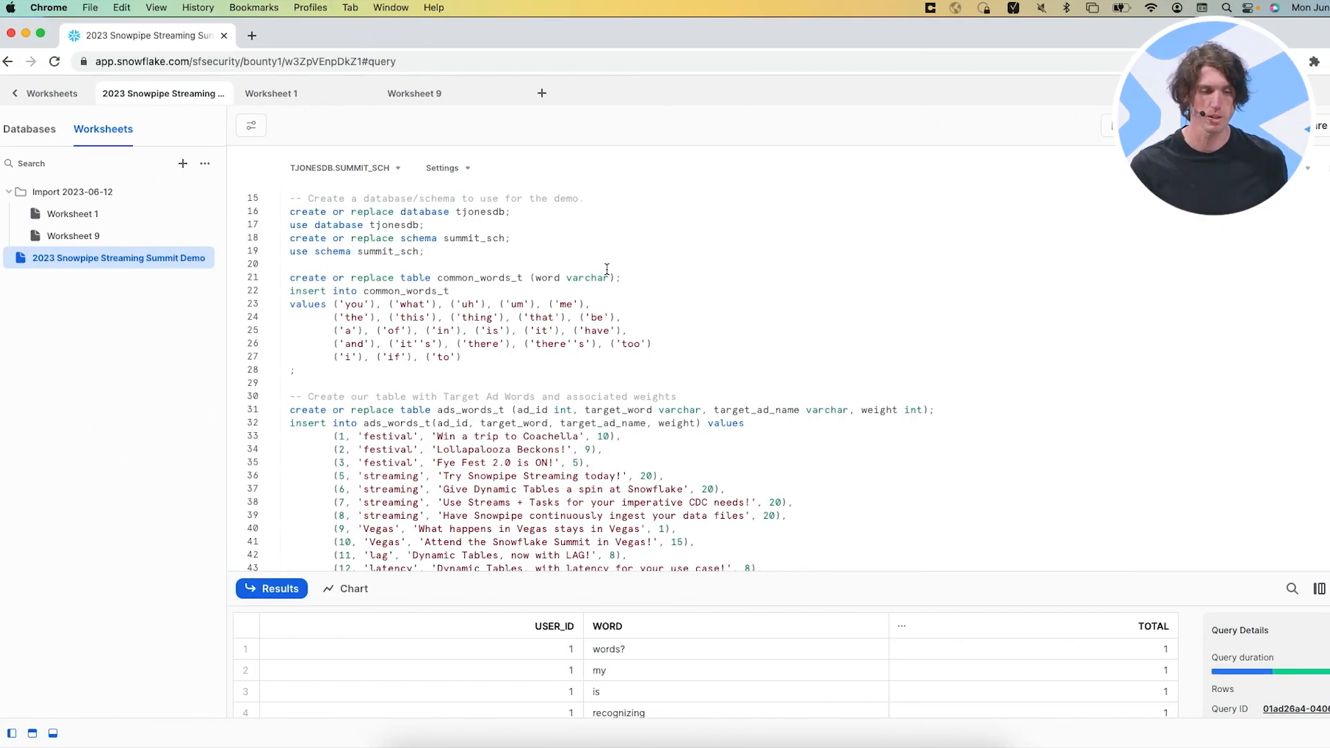
scroll("down", 3)
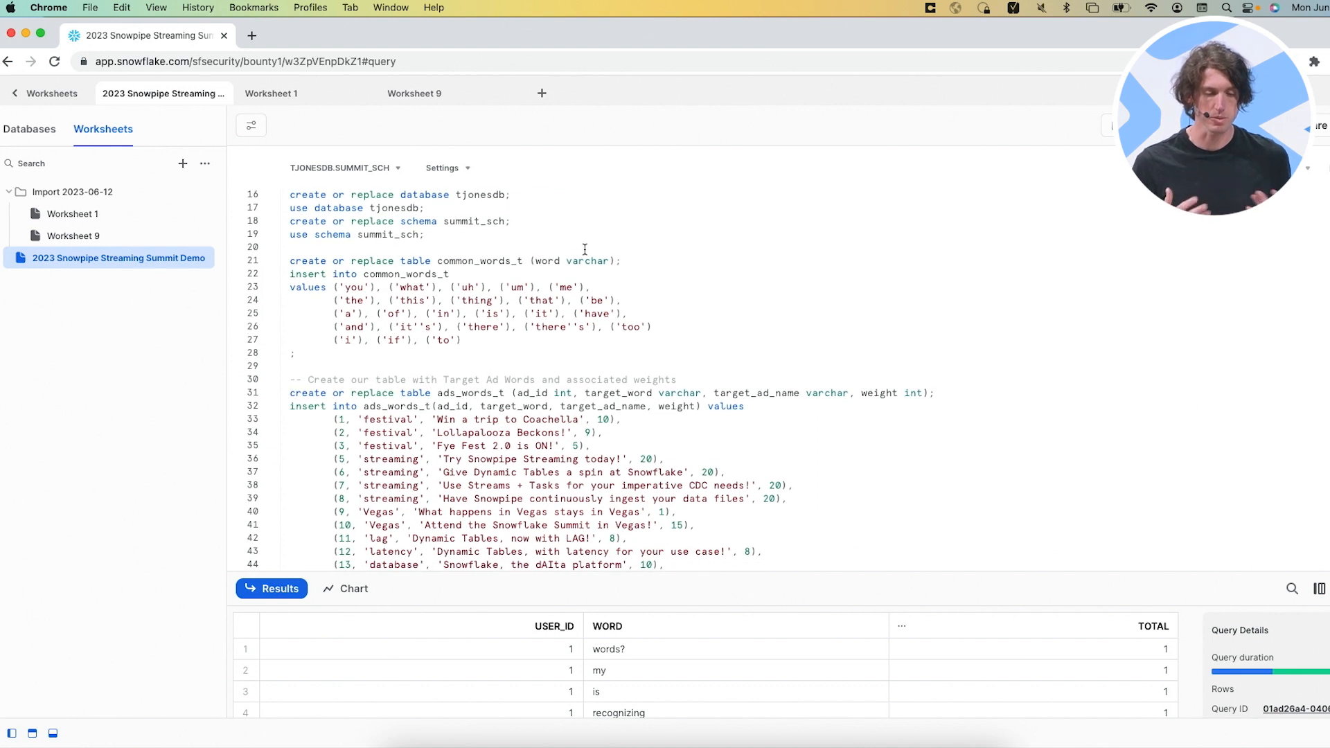
scroll("down", 3)
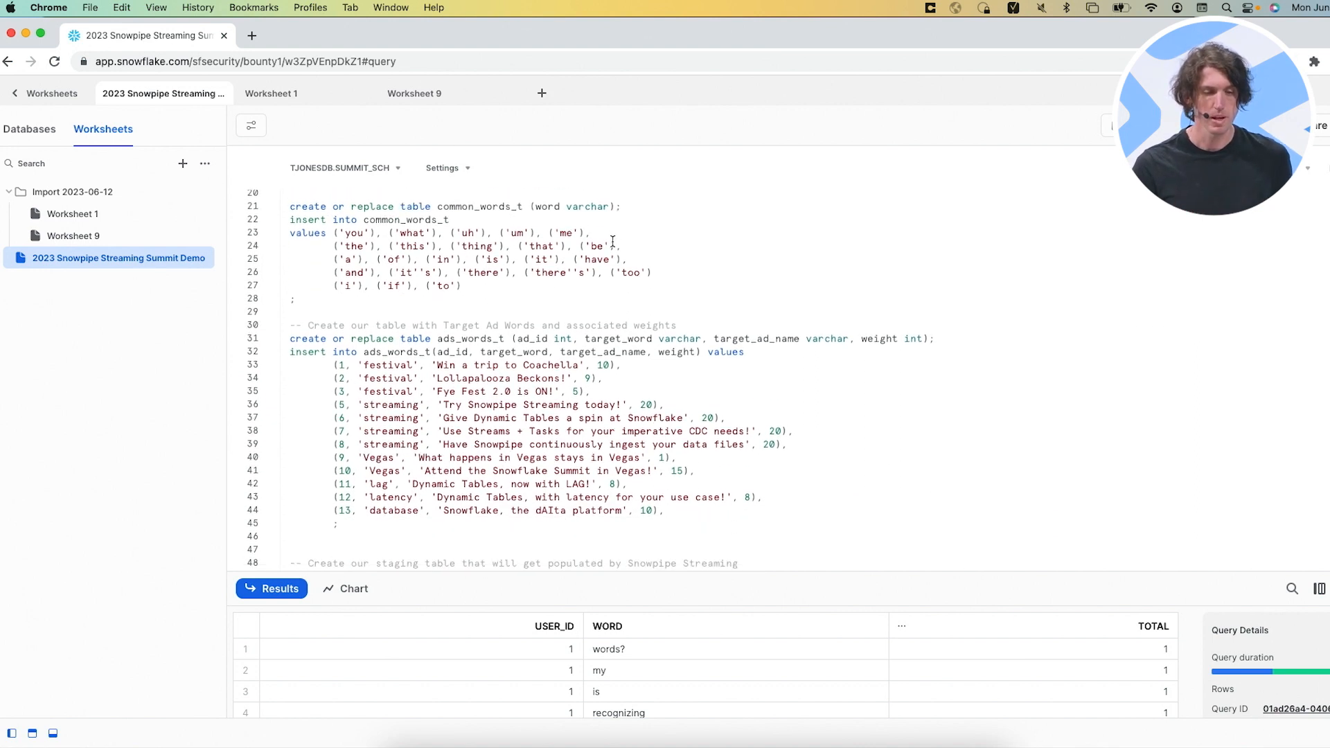
scroll("down", 3)
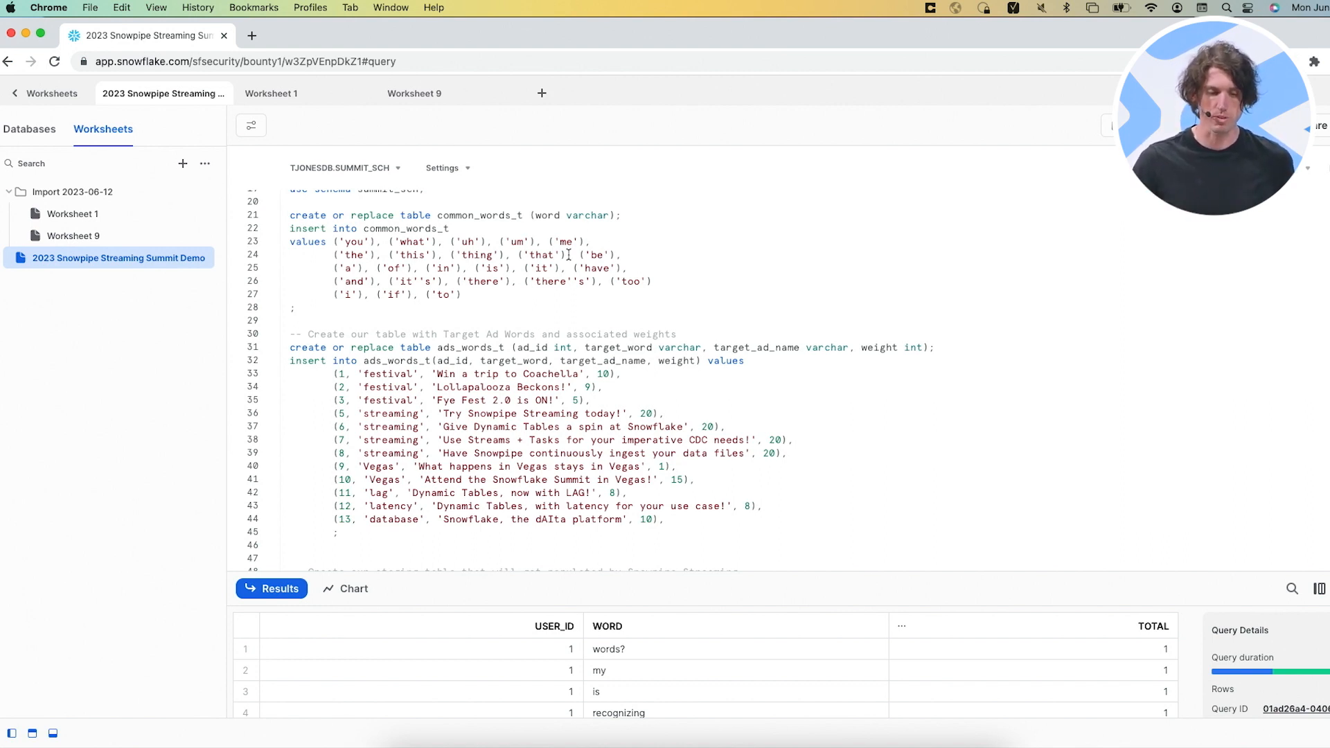
scroll("down", 3)
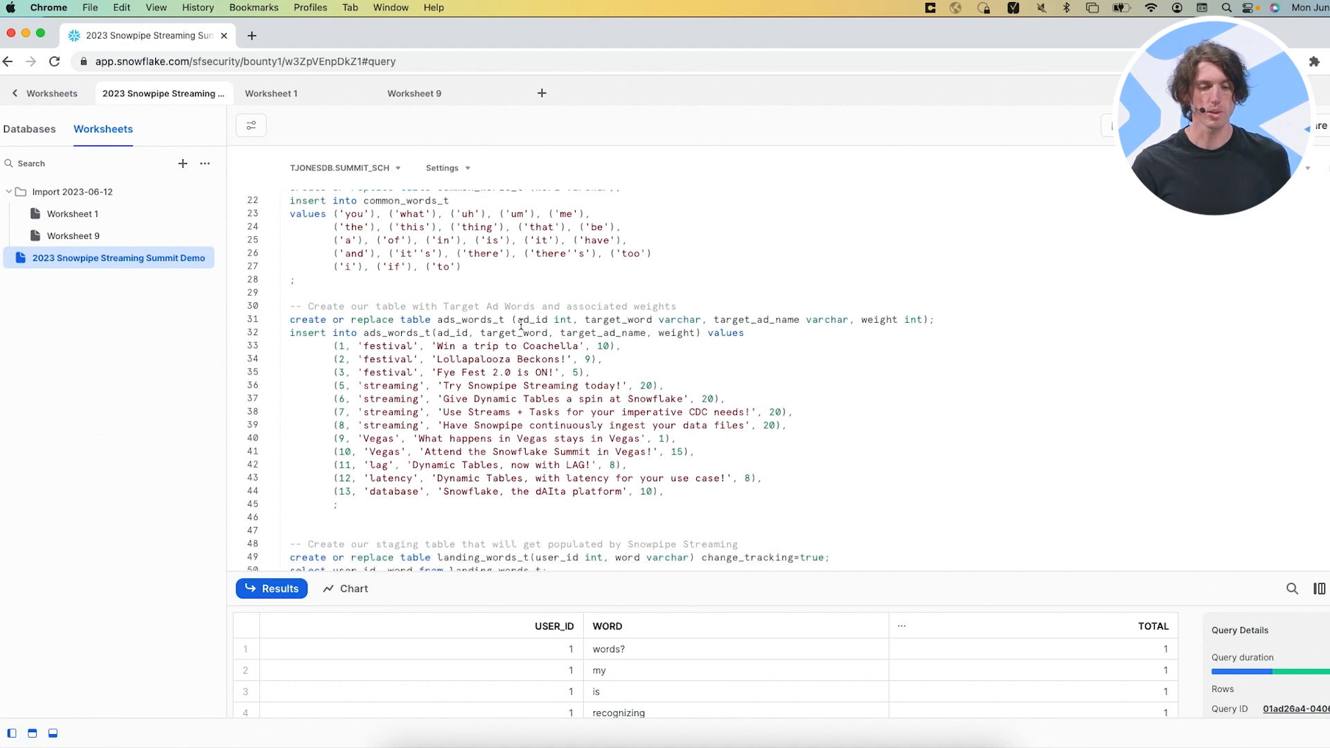
scroll("down", 3)
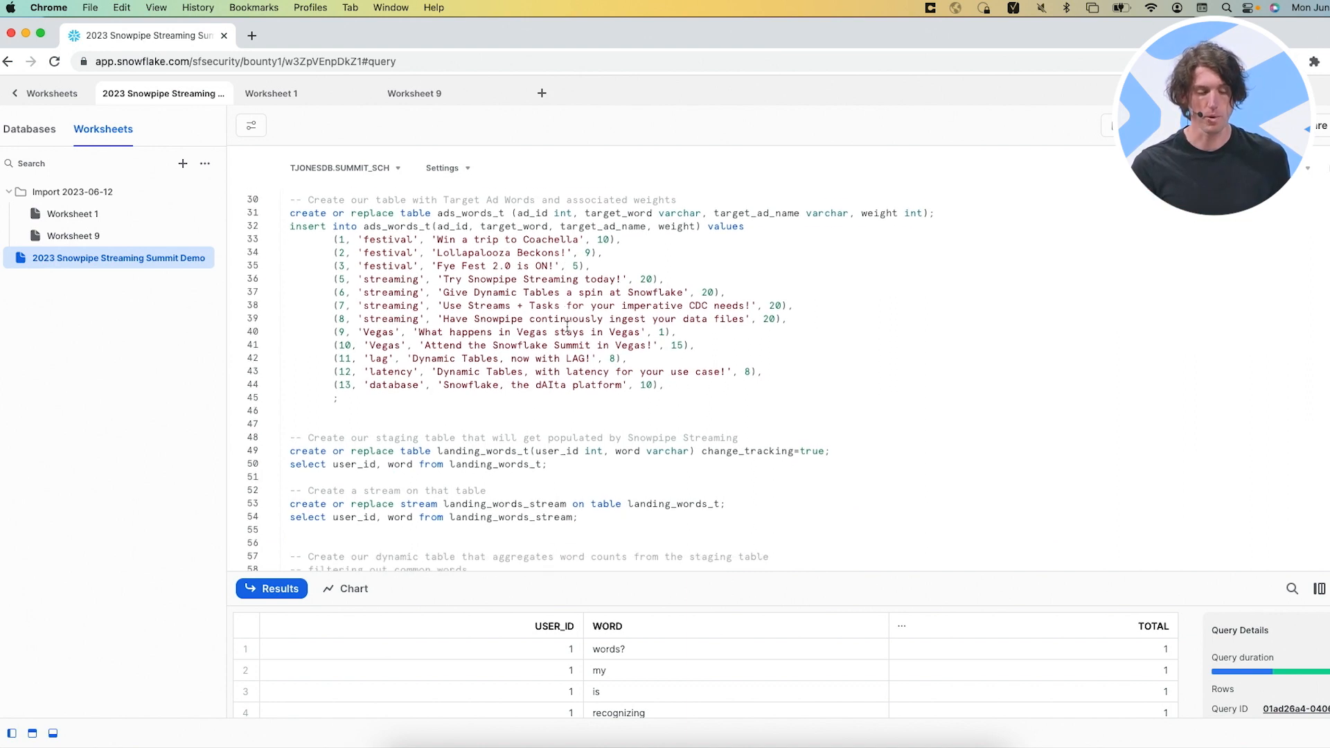
scroll("down", 3)
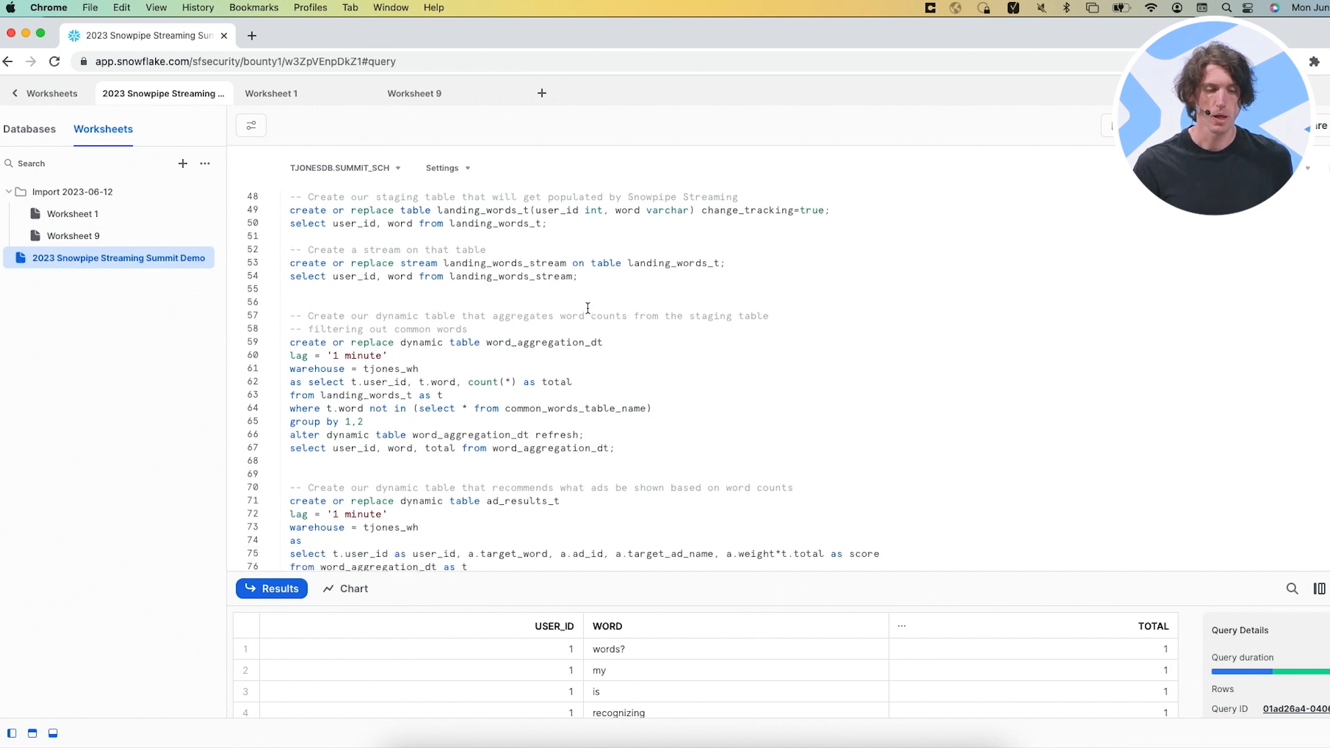
scroll("down", 3)
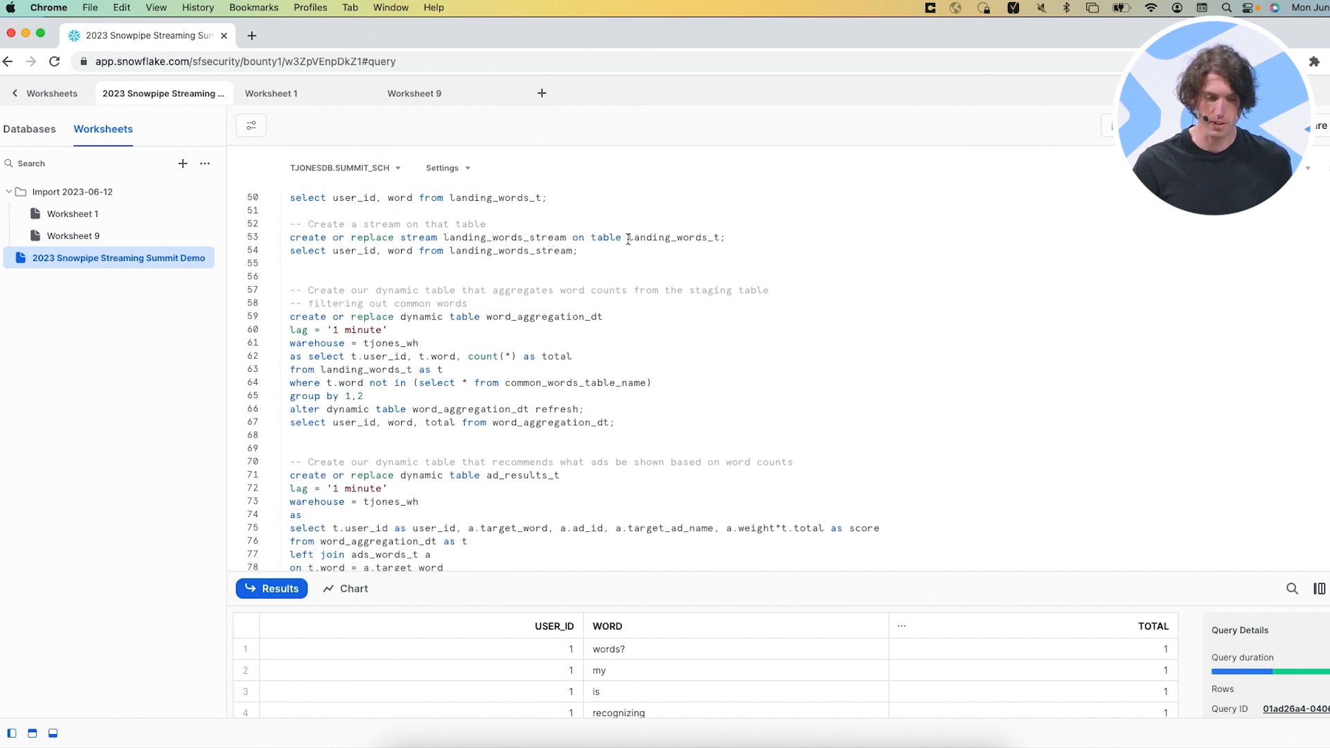
scroll("down", 3)
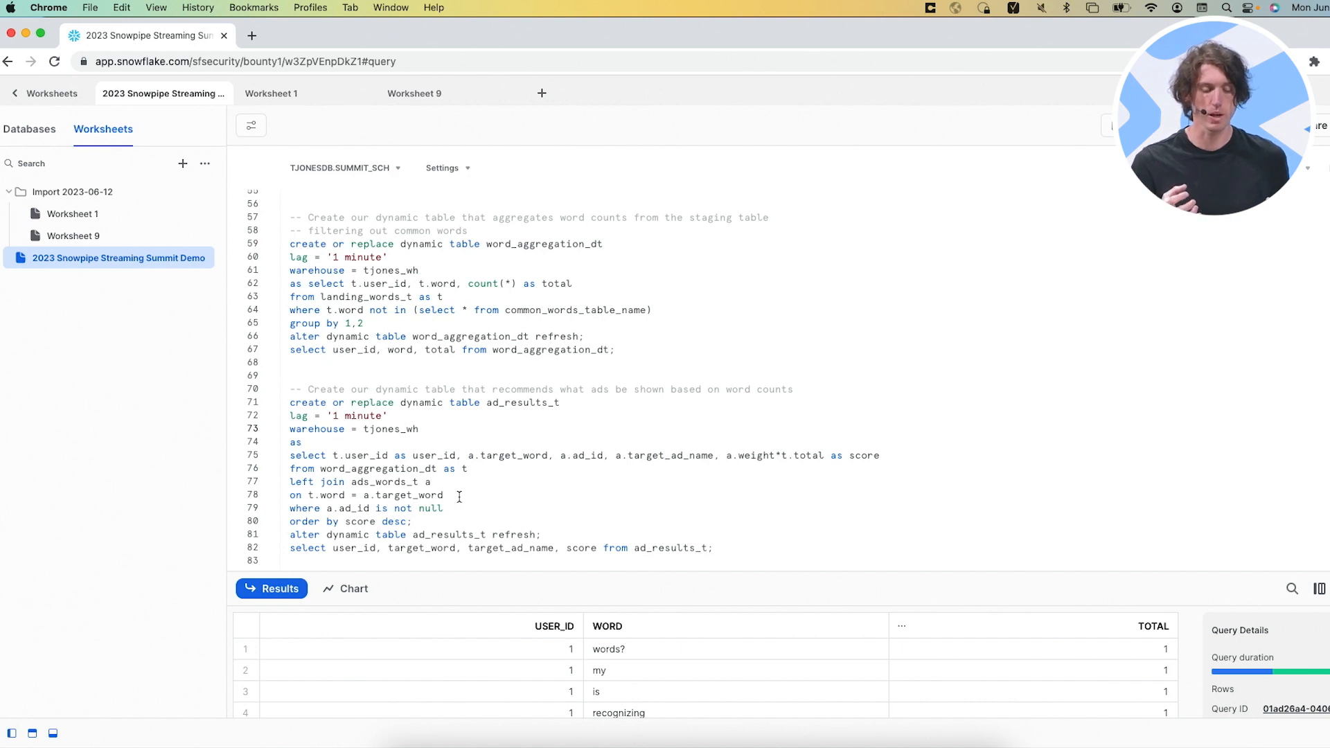
Run ./run_demo.sh in iTerm2 to connect to Snowflake and create the warehouse and base tables.
left_click(418, 428)
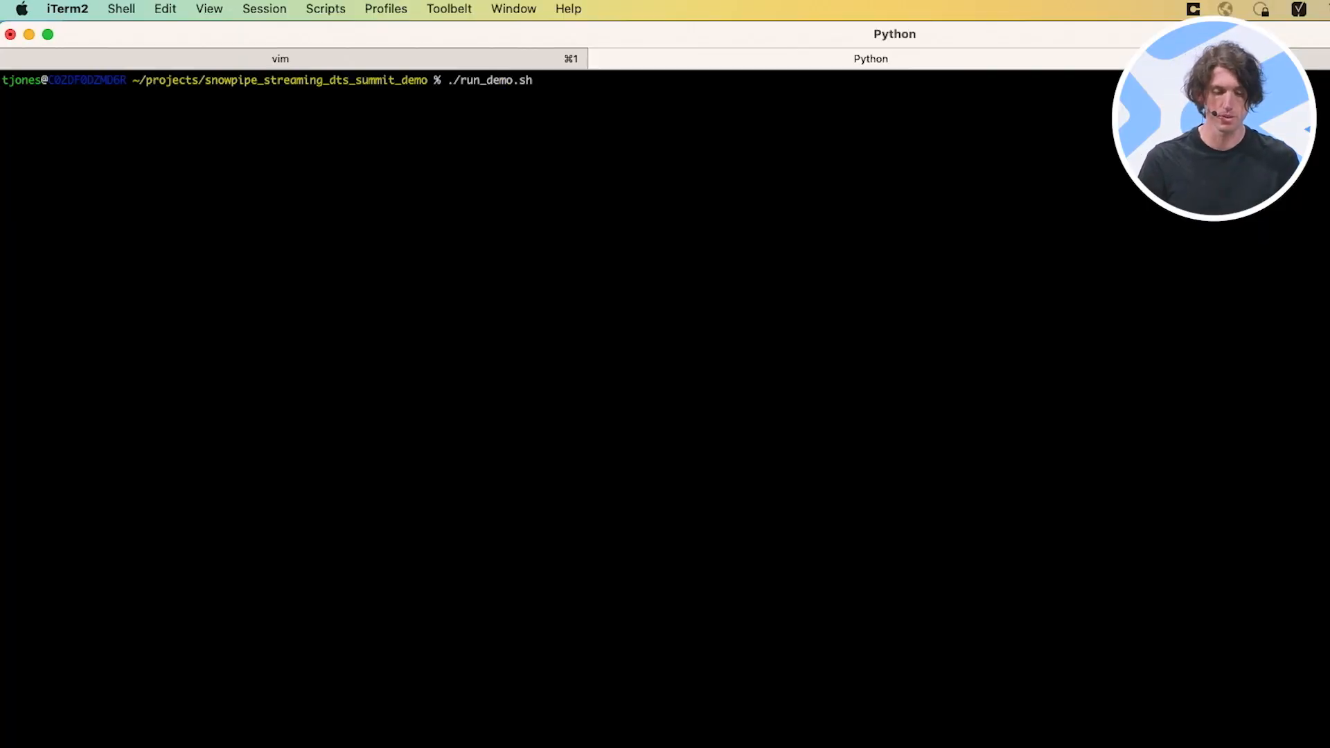
key("enter")
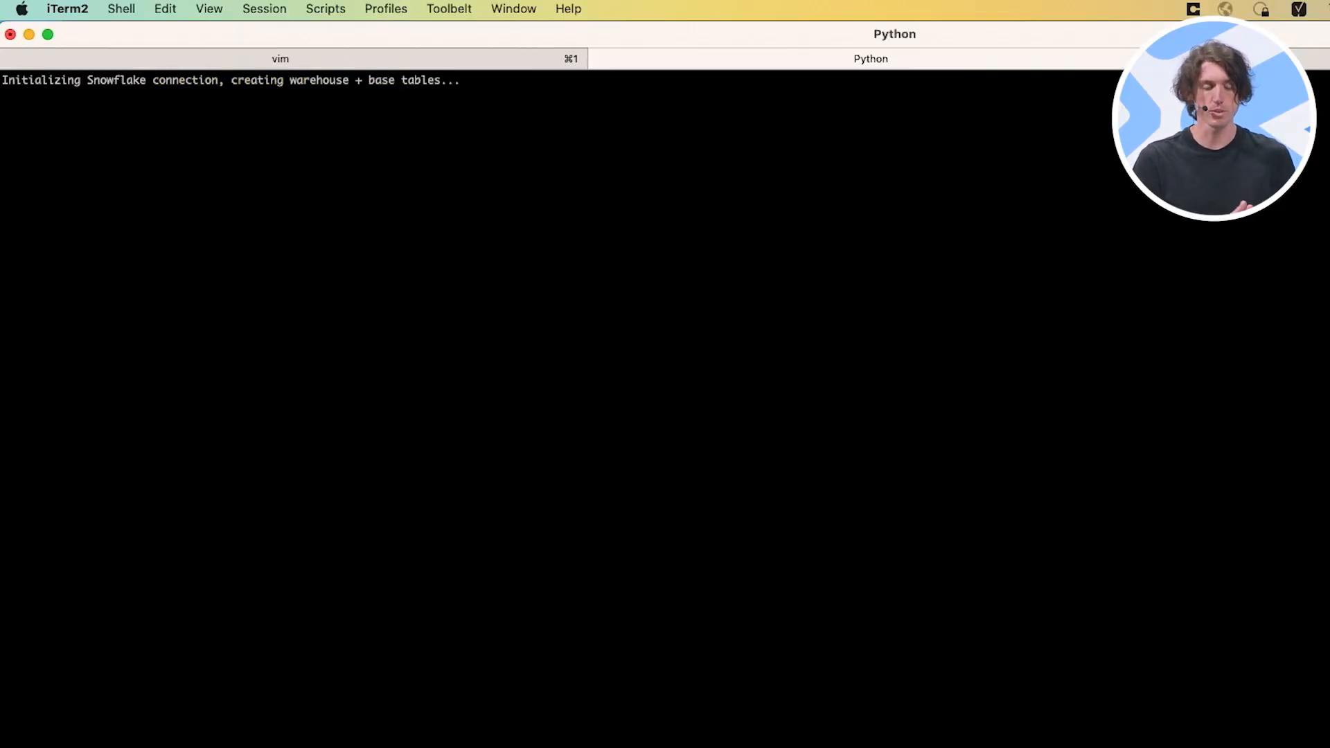